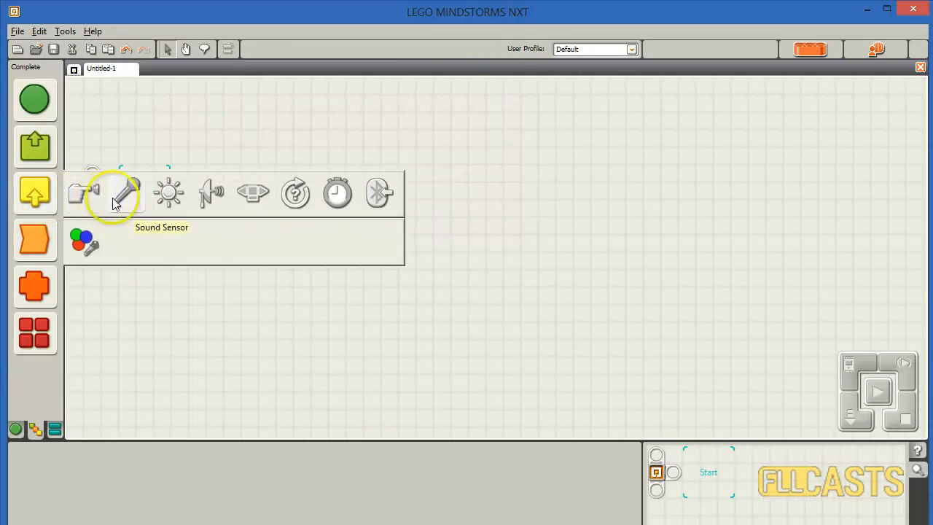
Place a Sound Sensor block at the program start and reveal its data plugs.
{"action": "left_click", "coordinate": [127, 194]}
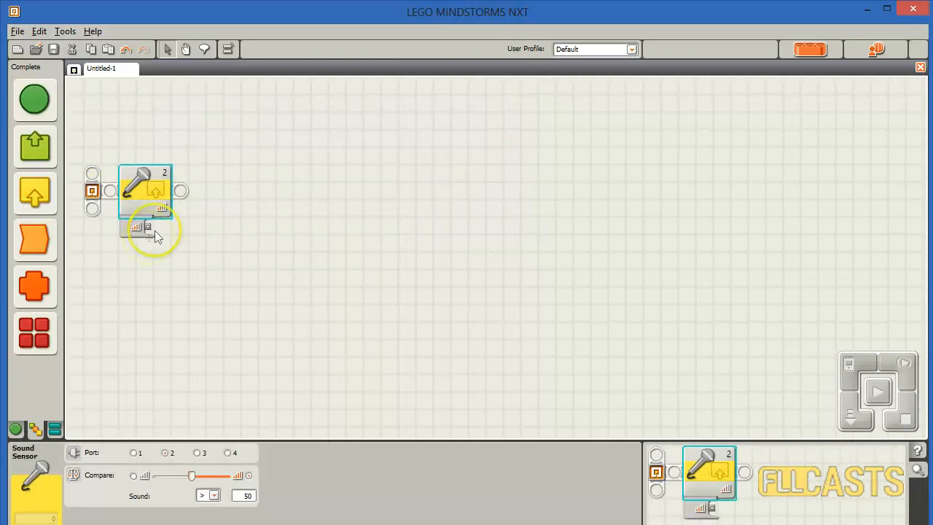
{"action": "left_click", "coordinate": [34, 99]}
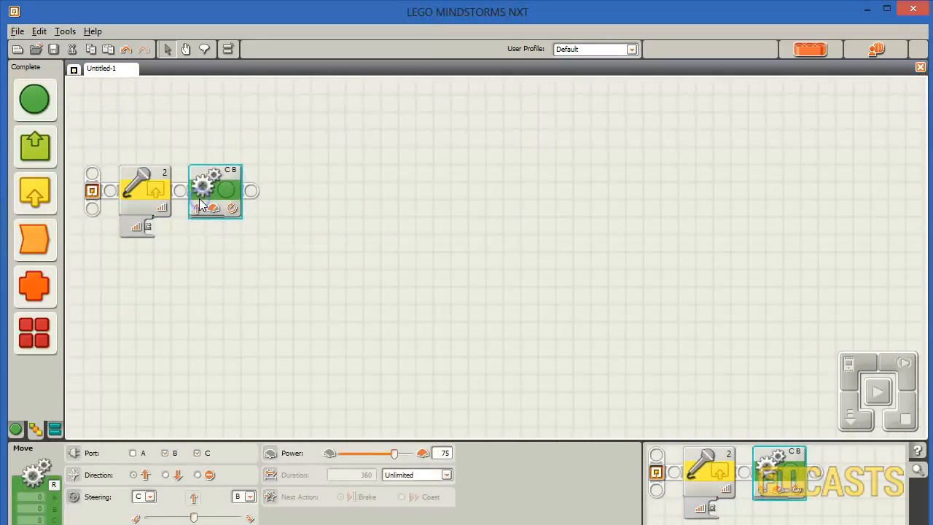
Expand the Move block's data hub and wire Sound Level into its Power plug.
{"action": "left_click", "coordinate": [151, 228]}
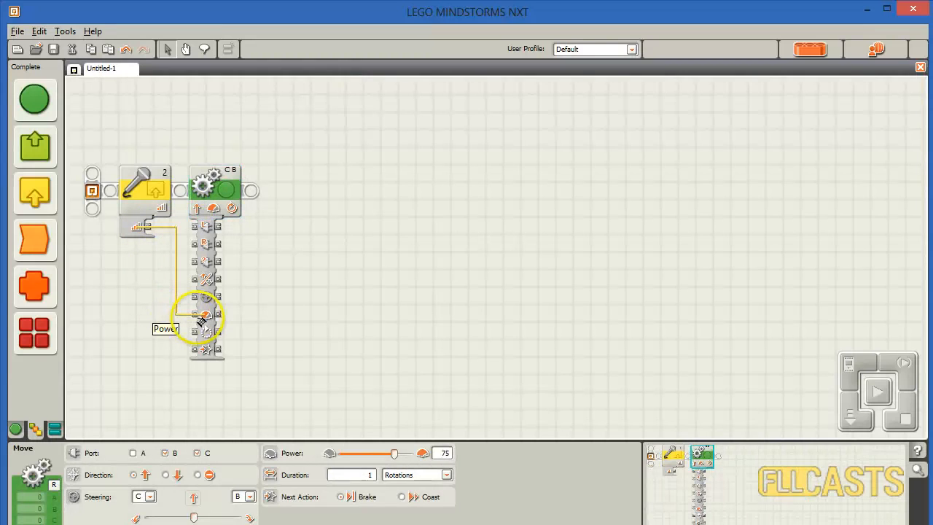
{"action": "left_click", "coordinate": [214, 191]}
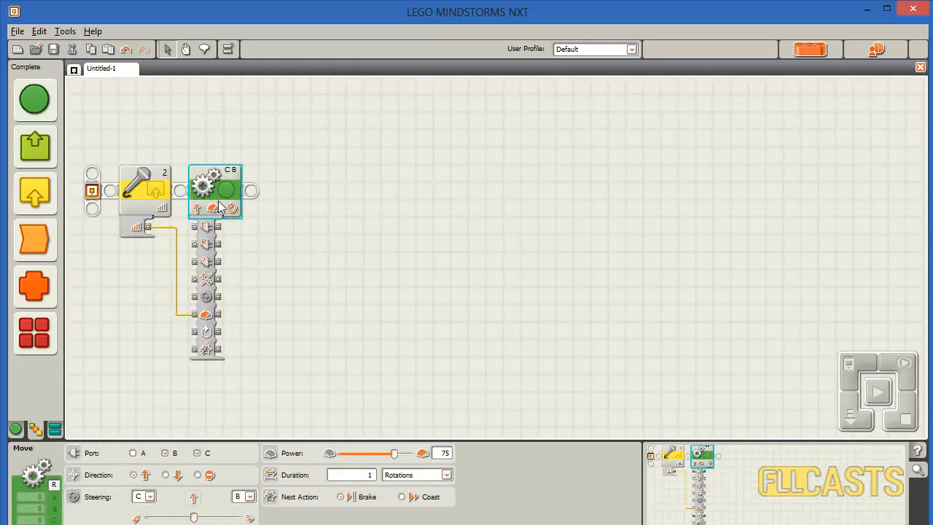
{"action": "left_click", "coordinate": [144, 191]}
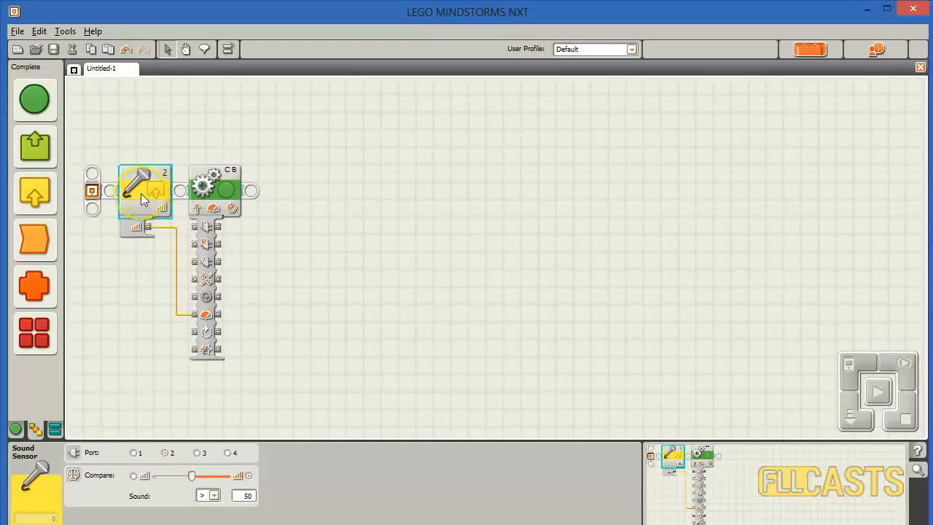
Set Move duration to Unlimited and wrap both blocks in a Loop block.
{"action": "left_click", "coordinate": [215, 189]}
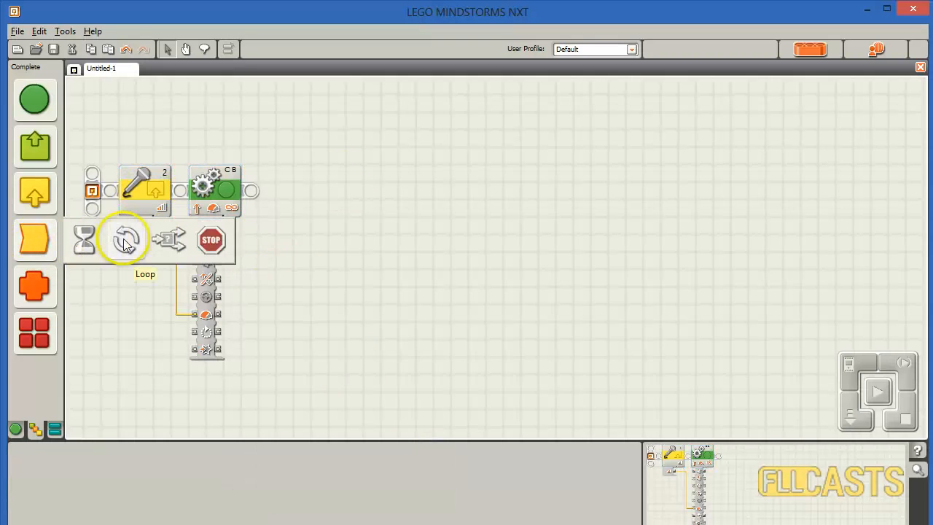
{"action": "left_click", "coordinate": [126, 239]}
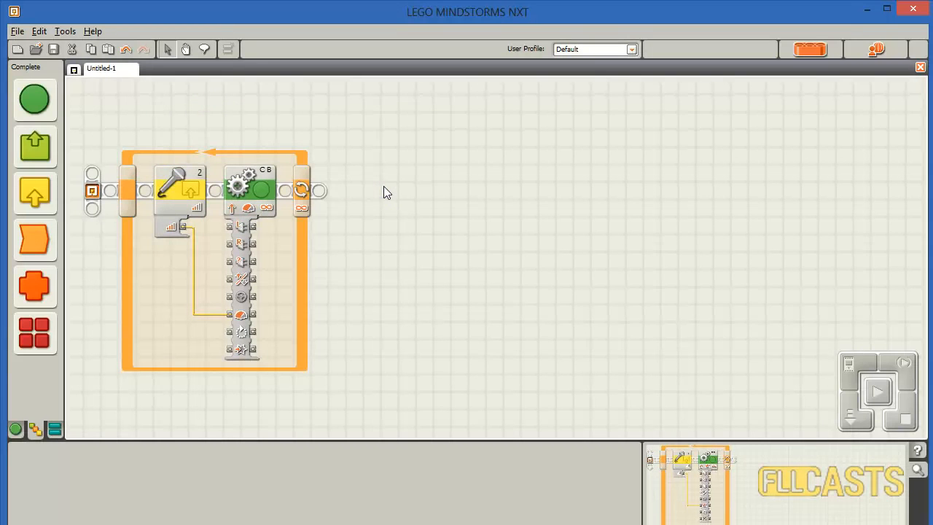
{"action": "left_click", "coordinate": [180, 191]}
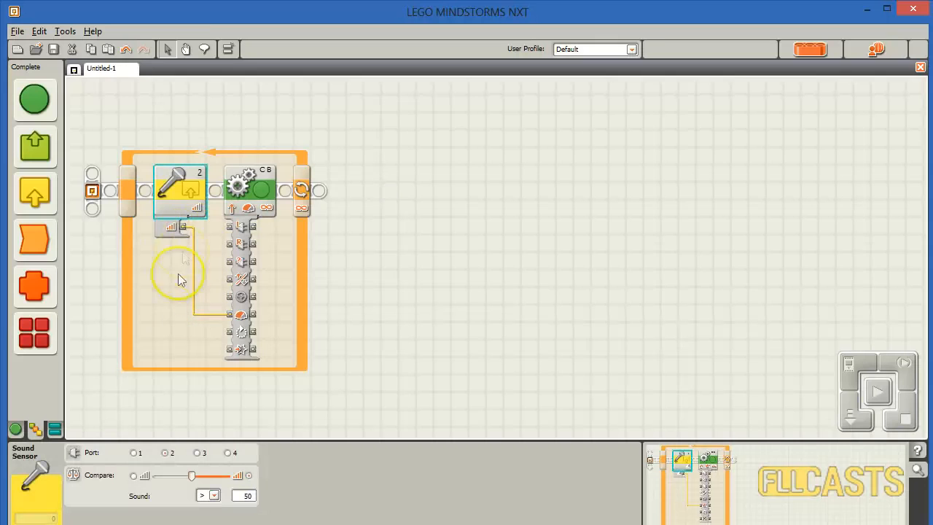
{"action": "mouse_move", "coordinate": [181, 232]}
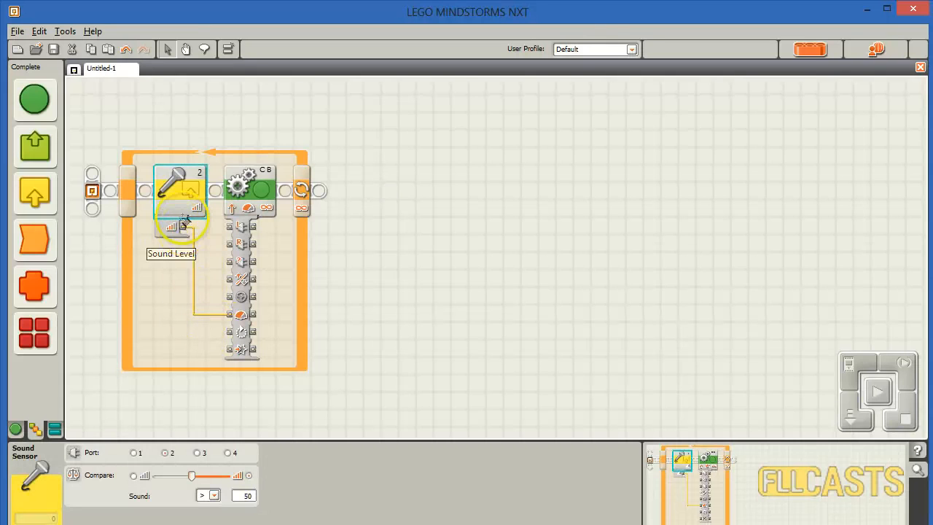
{"action": "mouse_move", "coordinate": [175, 182]}
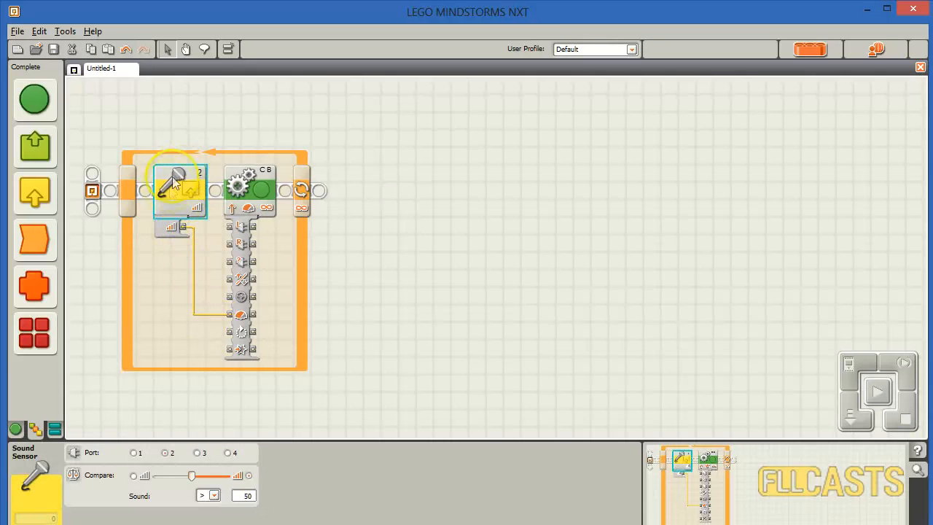
{"action": "mouse_move", "coordinate": [202, 240]}
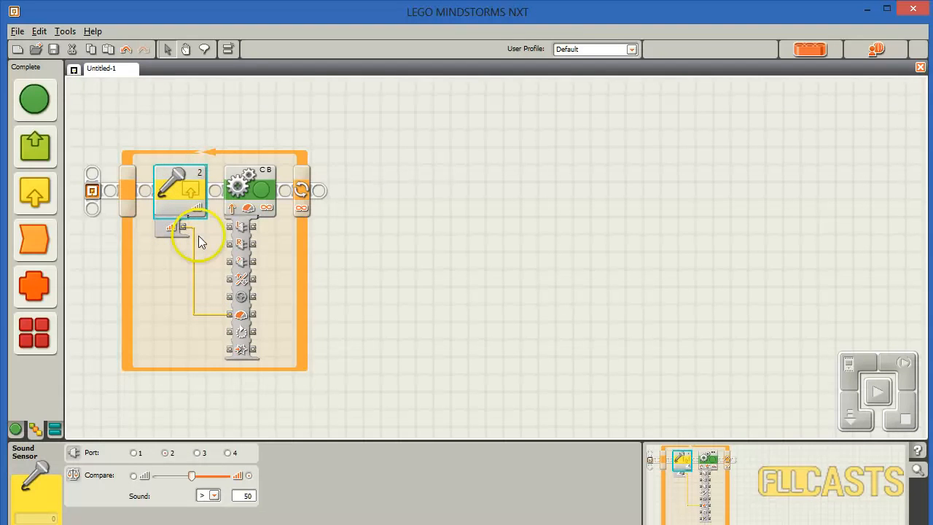
{"action": "left_click", "coordinate": [249, 186]}
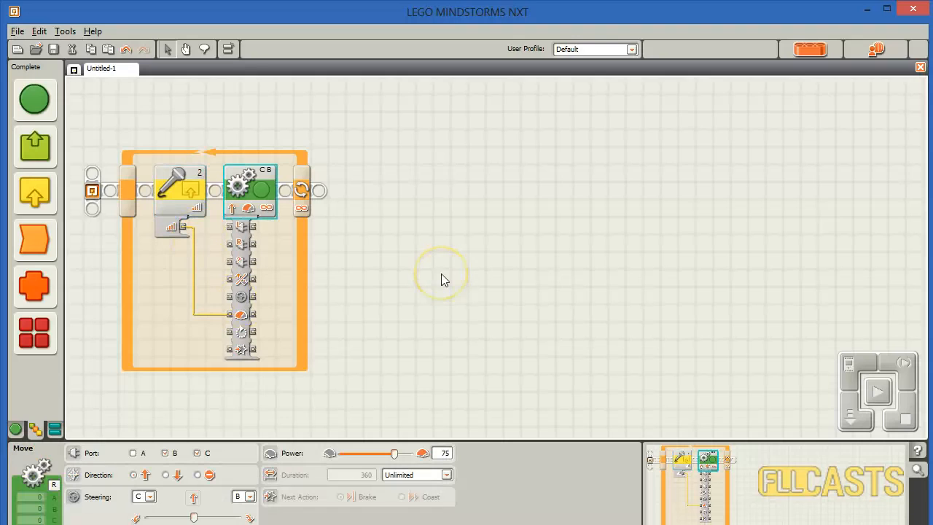
{"action": "left_click", "coordinate": [444, 279]}
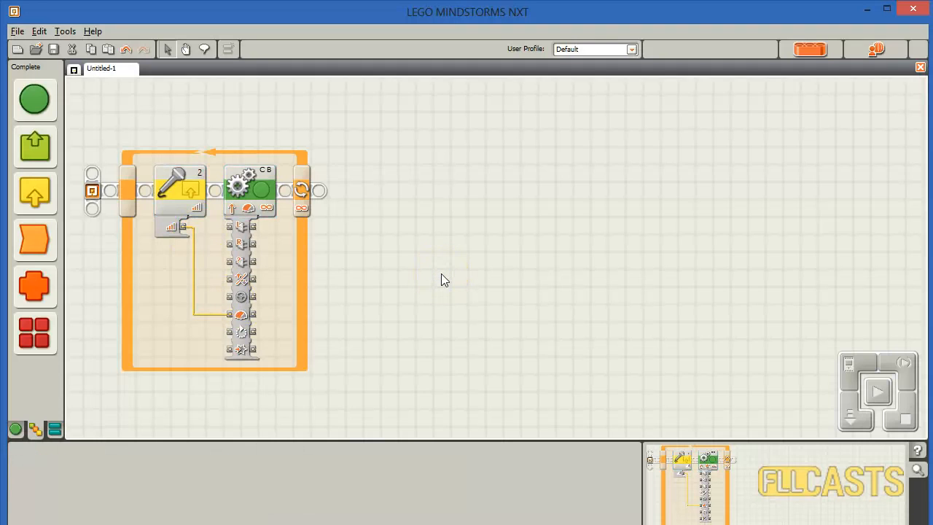